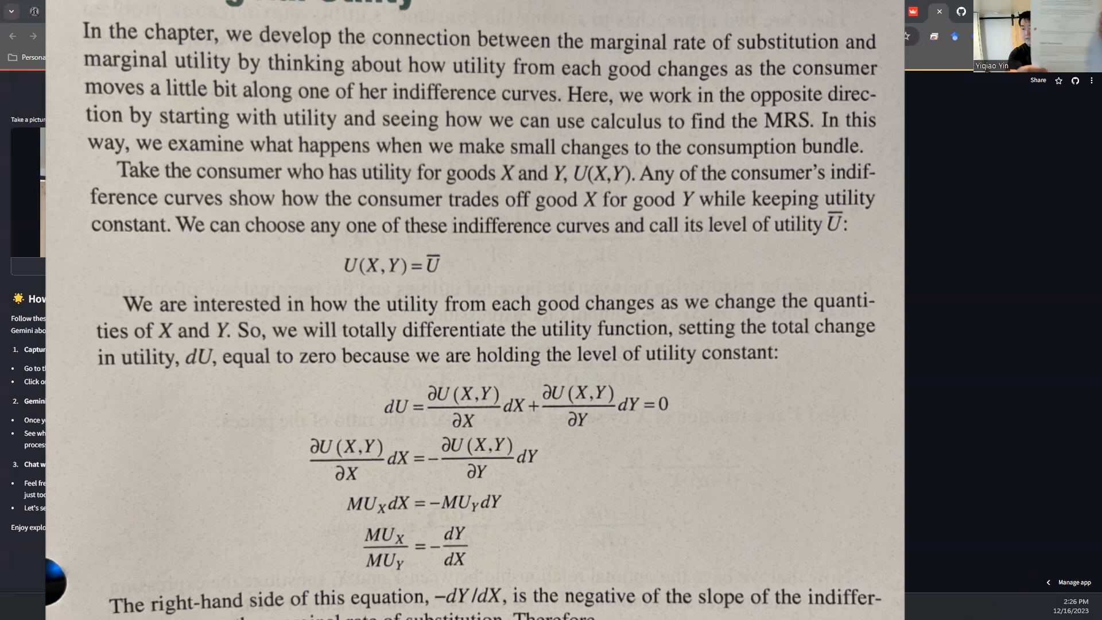
# - Capture a photo of the textbook formula page so Gemini describes it as a microeconomics page
pyautogui.click(27, 119)
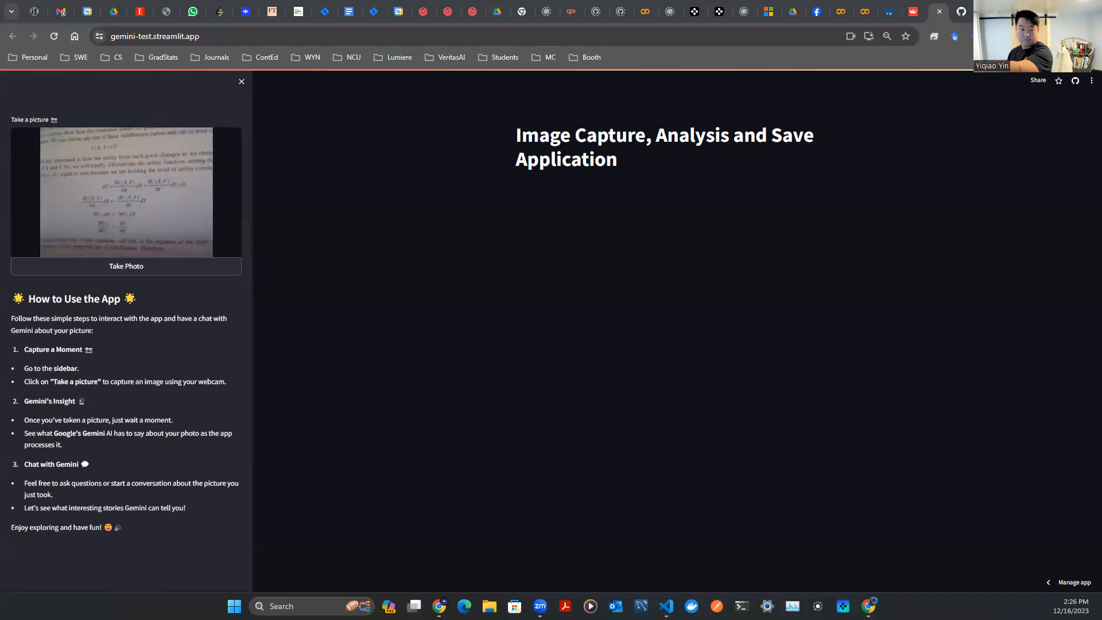
pyautogui.click(127, 265)
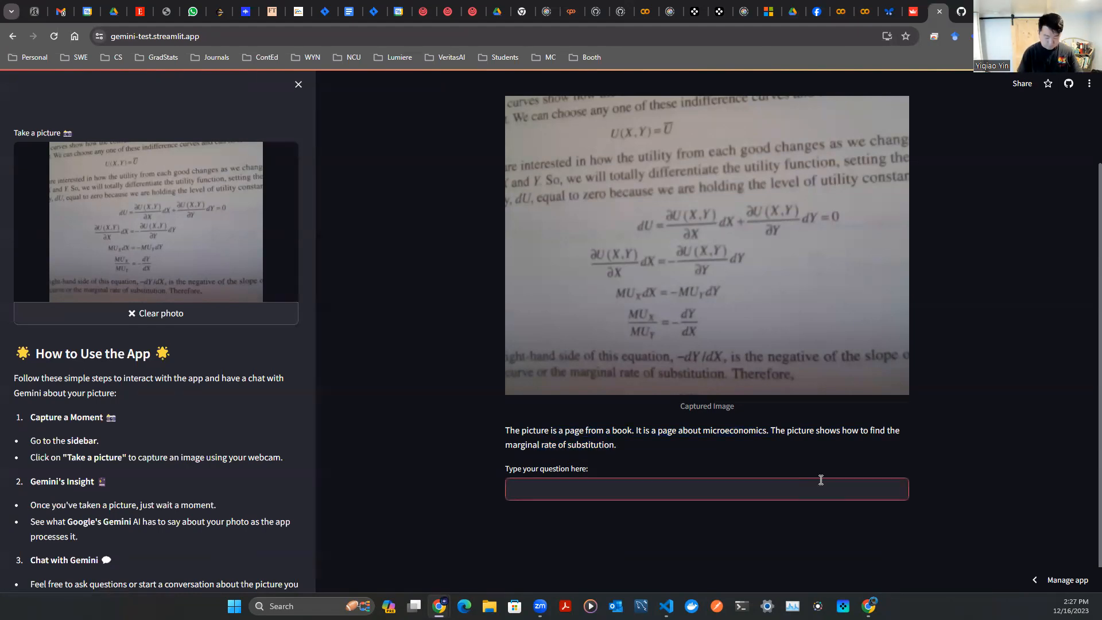
# - Enter the question 'what is the formula doing and how is dU derived?' without submitting it
pyautogui.write('what is the formula doing and how is dU derived?')
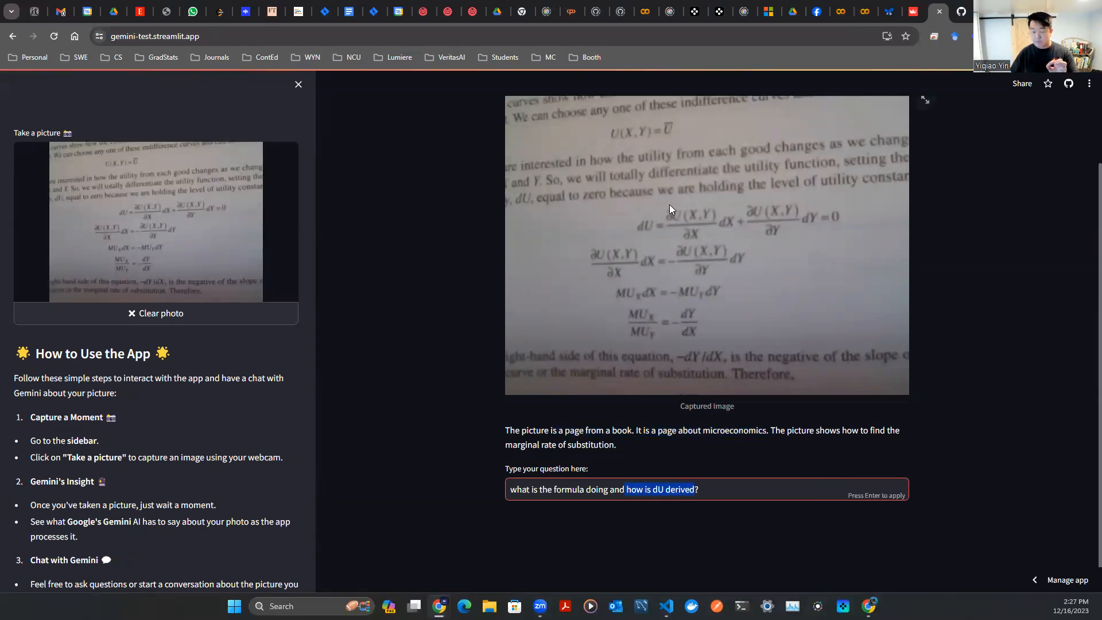
pyautogui.moveTo(645, 233)
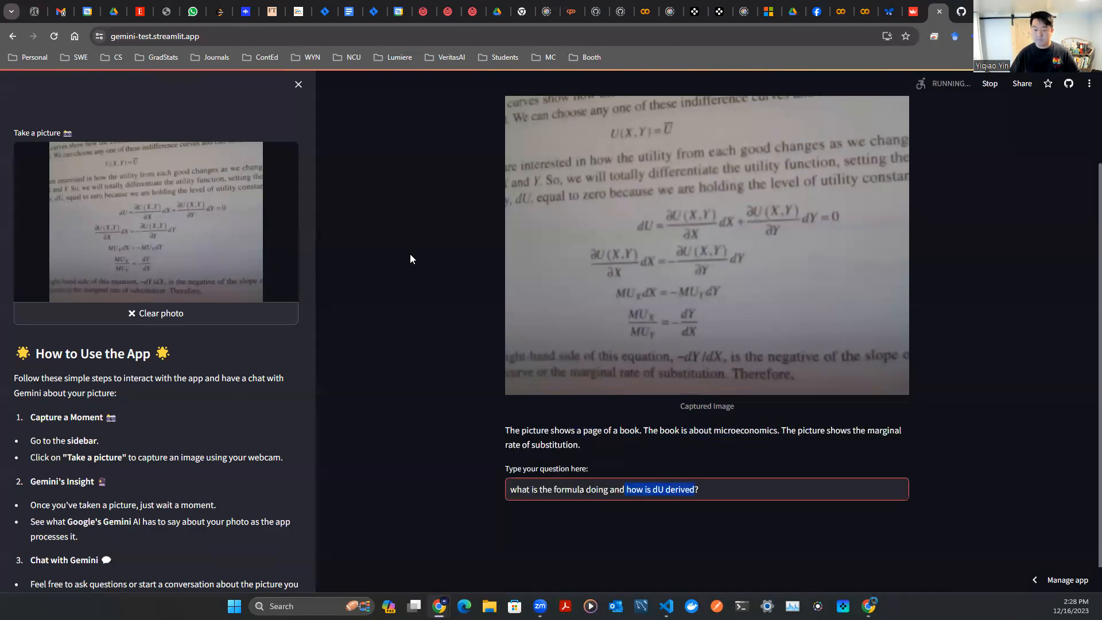
# - Submit the question and receive Gemini's answer on the total differential of utility and MRS
pyautogui.press('Return')
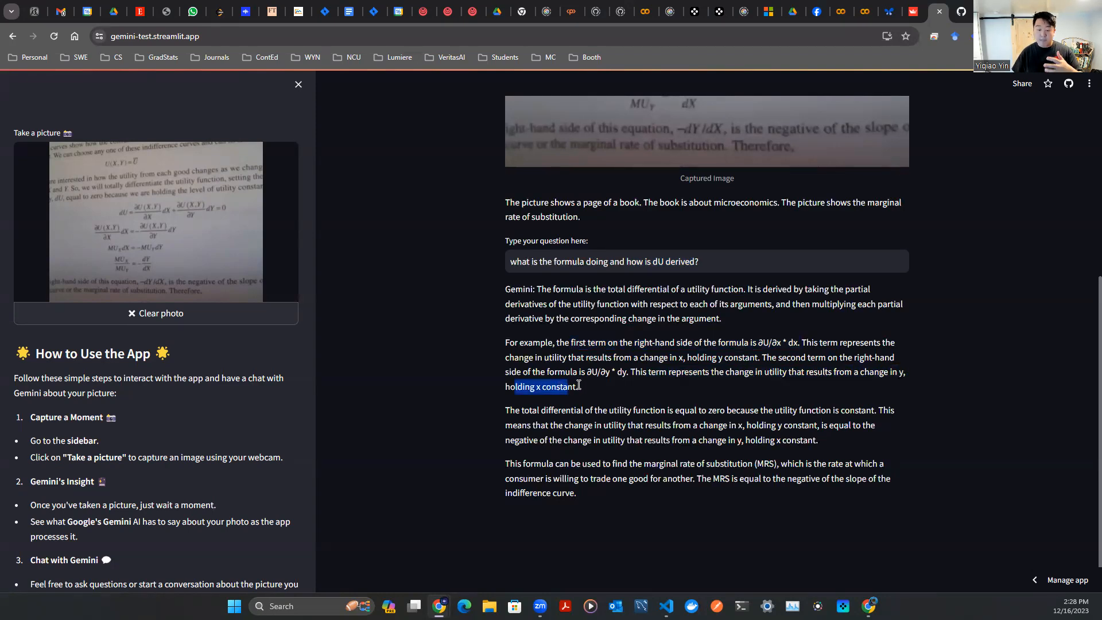
pyautogui.moveTo(621, 393)
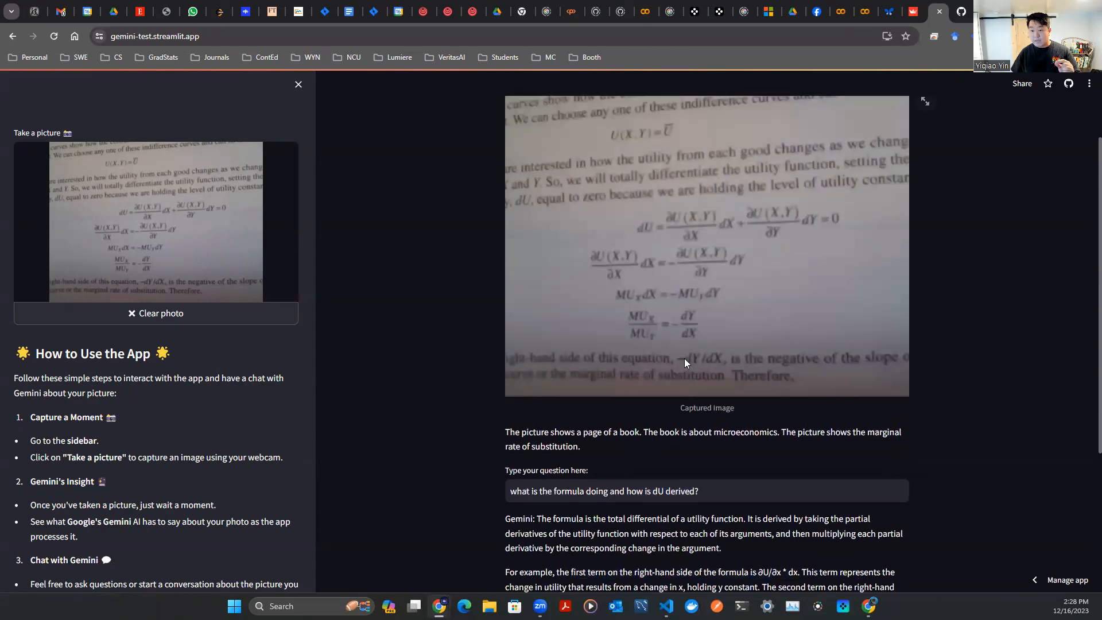
pyautogui.moveTo(724, 219)
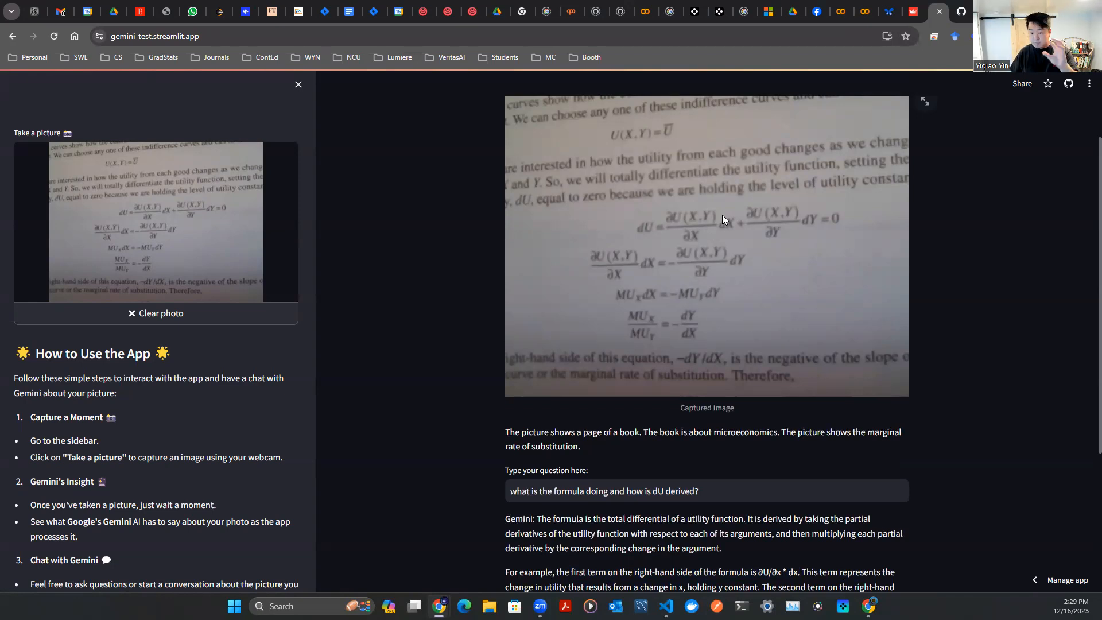
pyautogui.moveTo(715, 226)
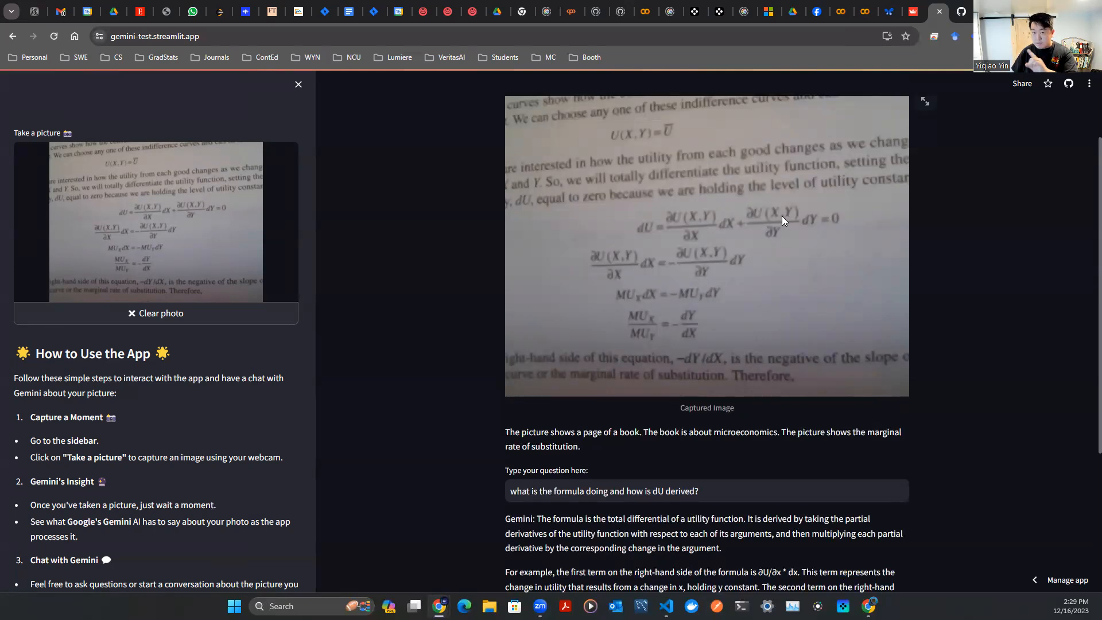
pyautogui.moveTo(773, 222)
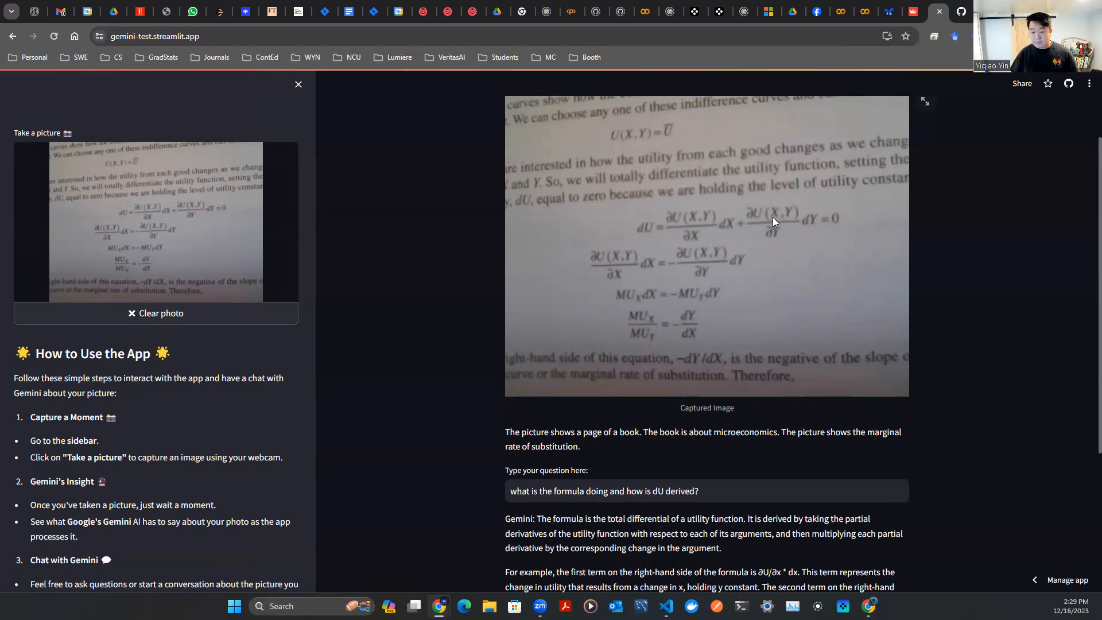
pyautogui.scroll(-3)
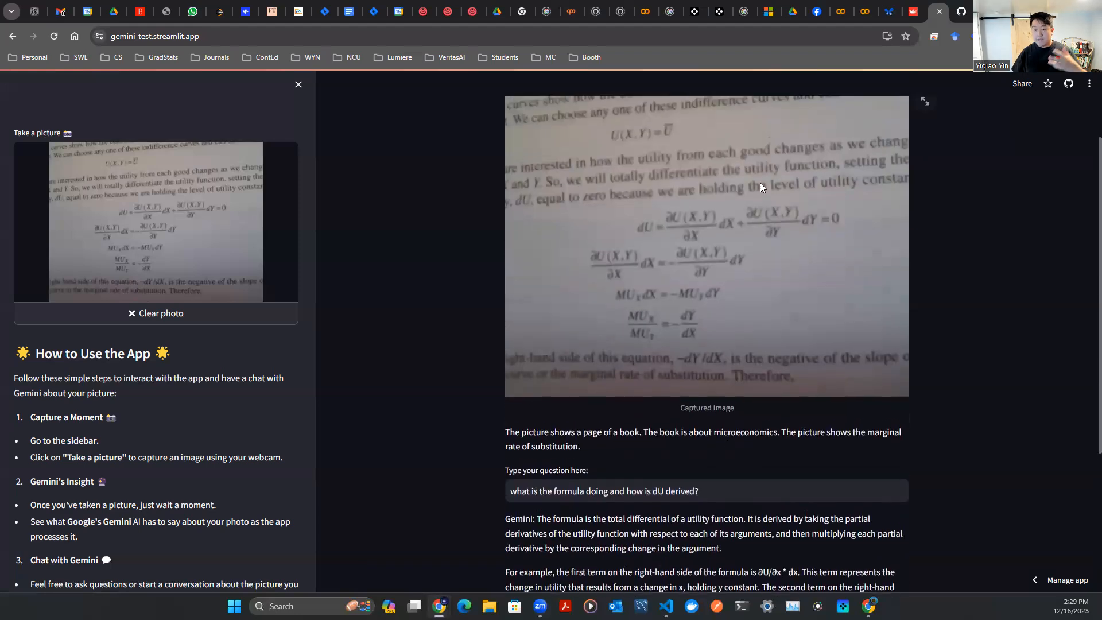
pyautogui.moveTo(746, 201)
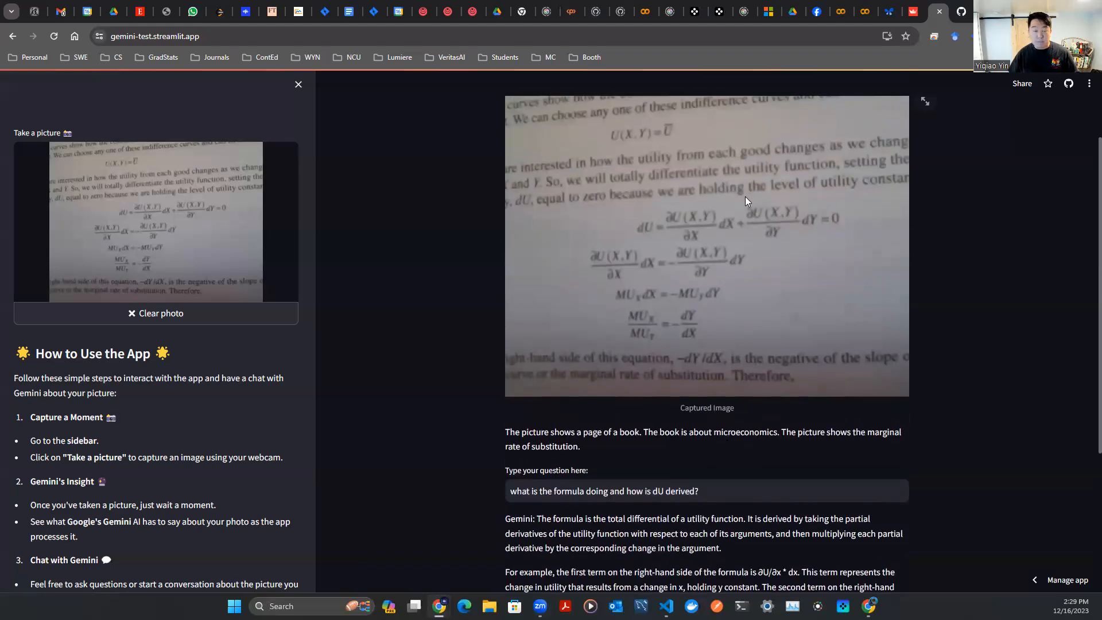